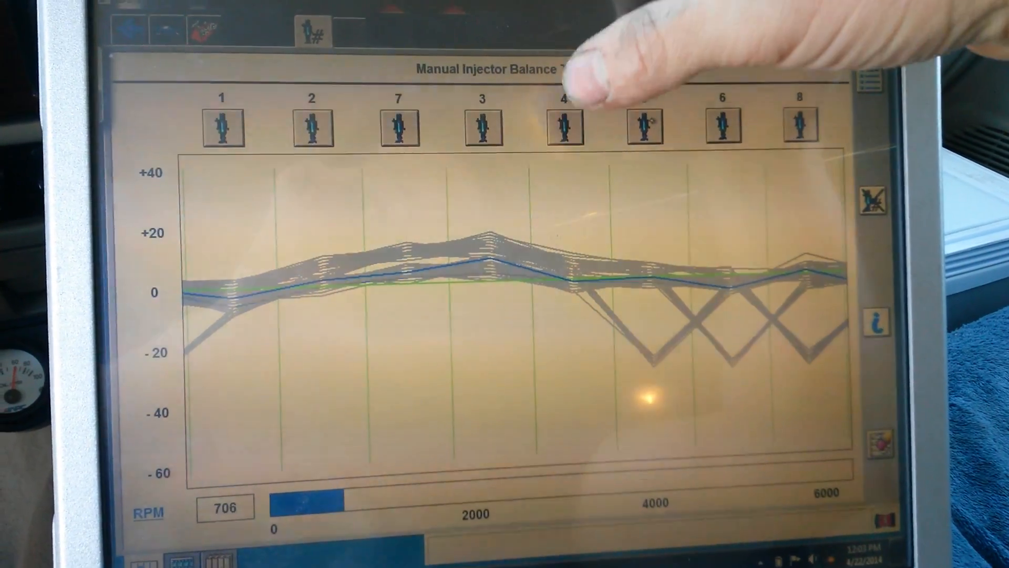
- Disable injector 4 so the balance trace dips to about -25 at cylinder 4
{"action": "left_click", "coordinate": [561, 128]}
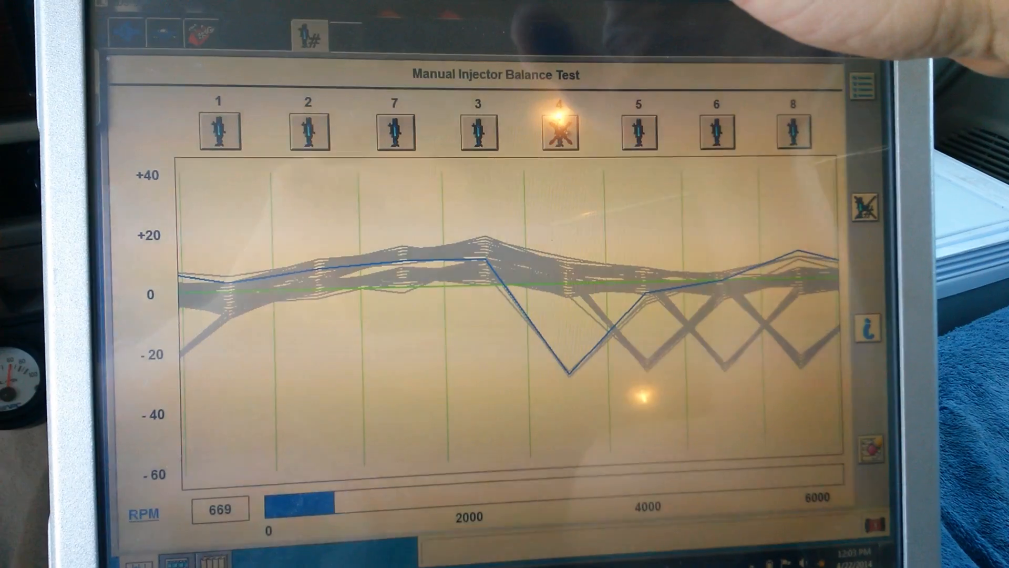